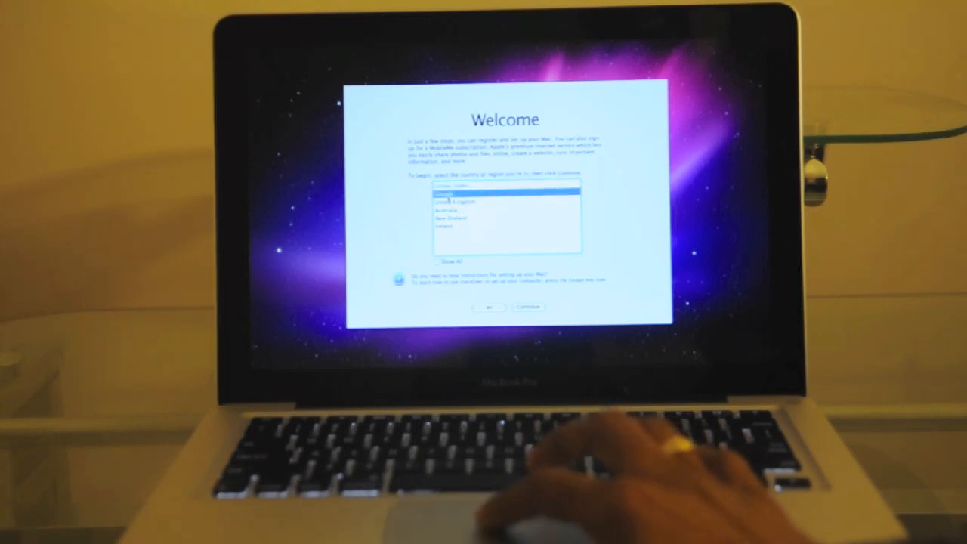
- Accept the country and Canadian English keyboard, and choose not to transfer information
{"action": "left_click", "coordinate": [528, 306]}
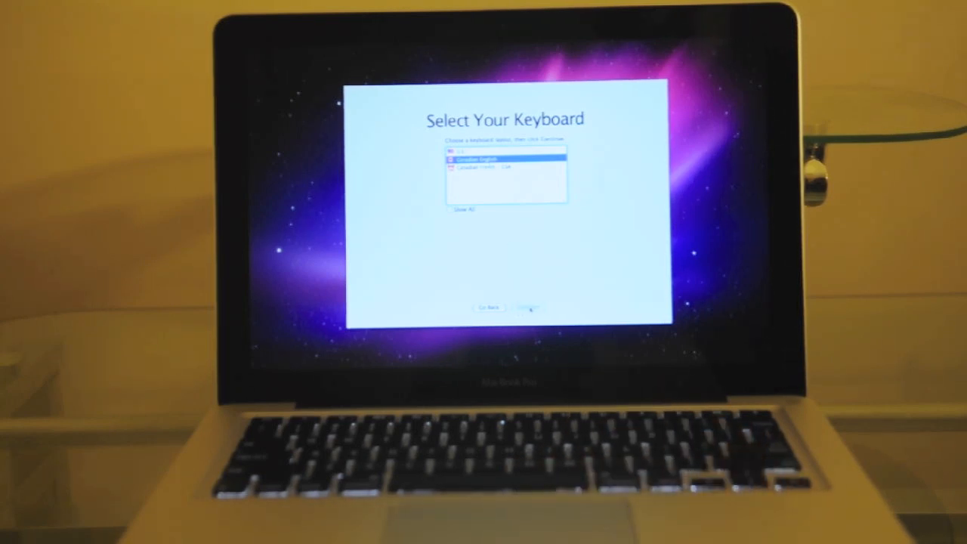
{"action": "left_click", "coordinate": [527, 307]}
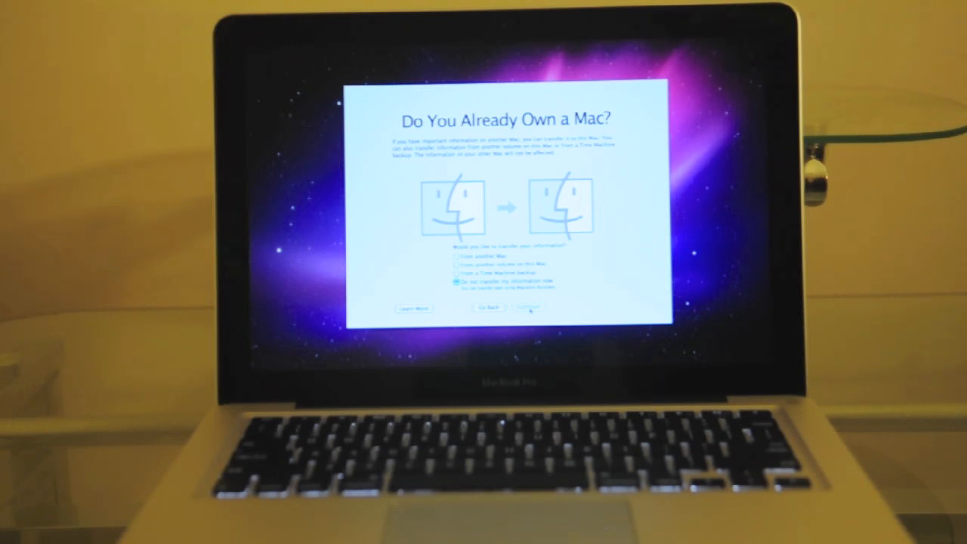
{"action": "left_click", "coordinate": [526, 307]}
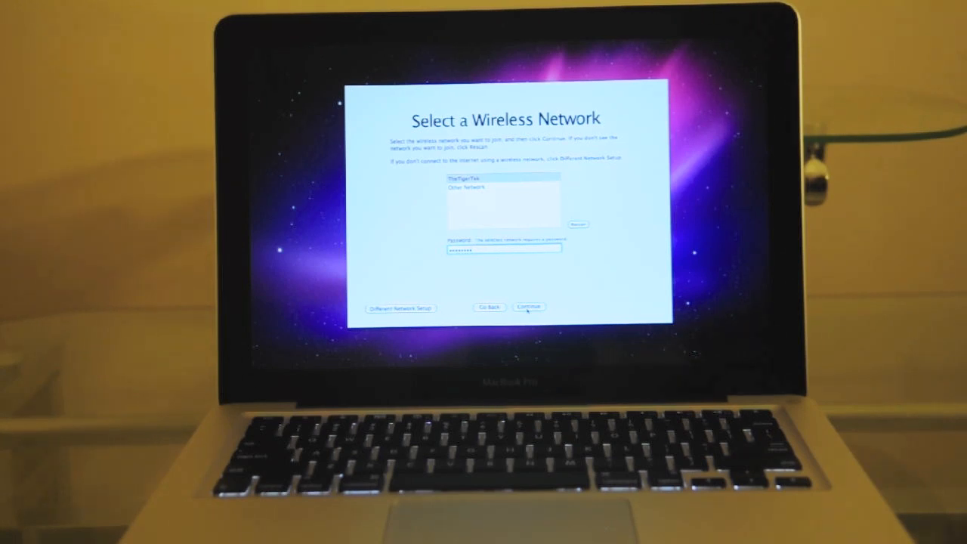
- Join the selected wireless network using its password and let the connection configure
{"action": "left_click", "coordinate": [528, 307]}
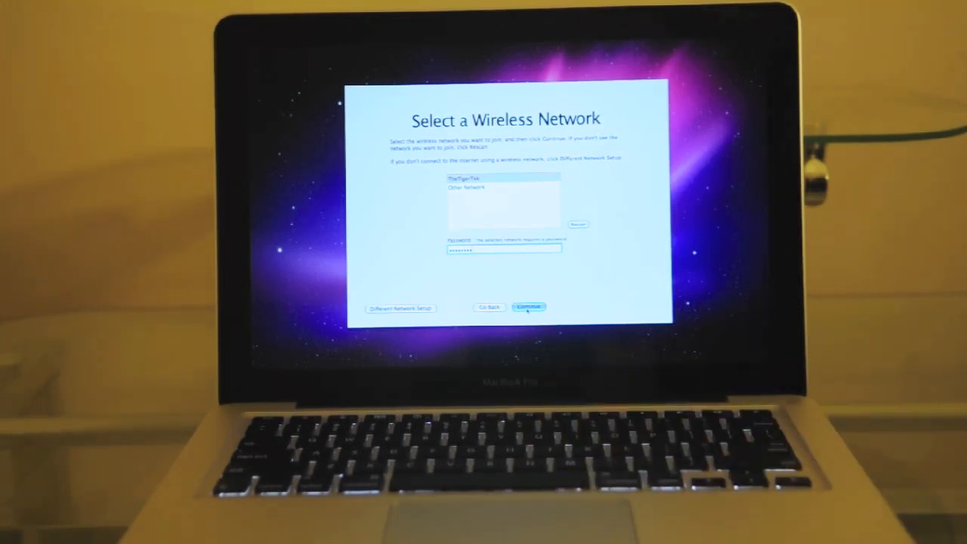
{"action": "left_click", "coordinate": [527, 307]}
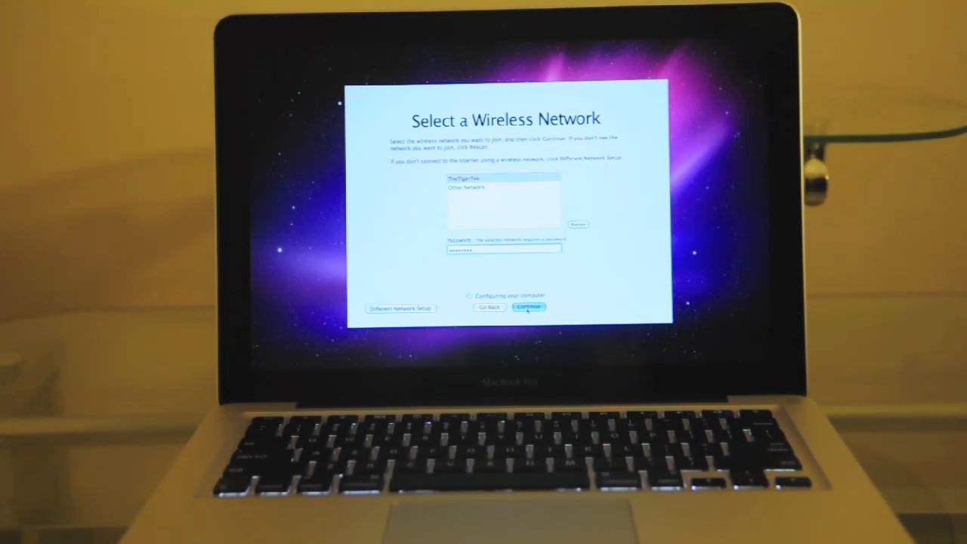
{"action": "left_click", "coordinate": [528, 307]}
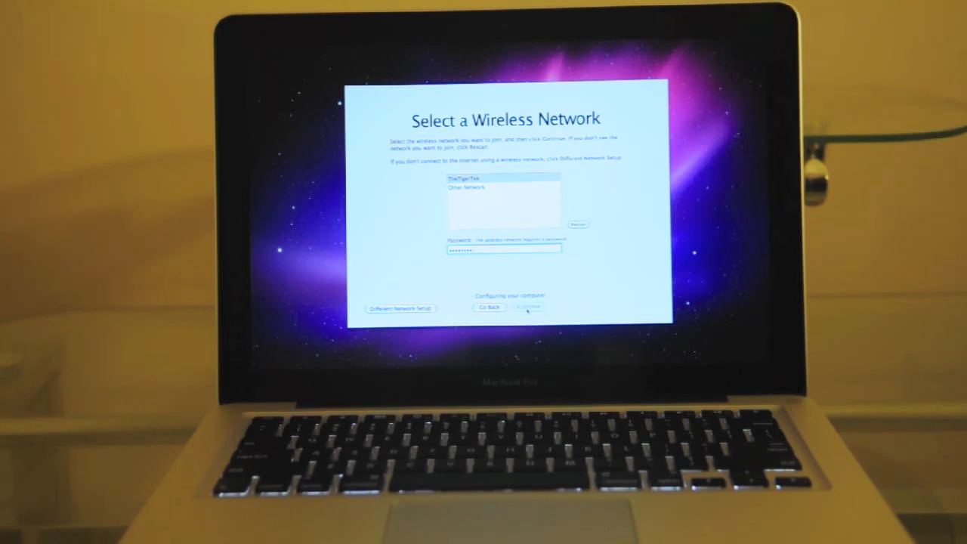
{"action": "left_click", "coordinate": [529, 307]}
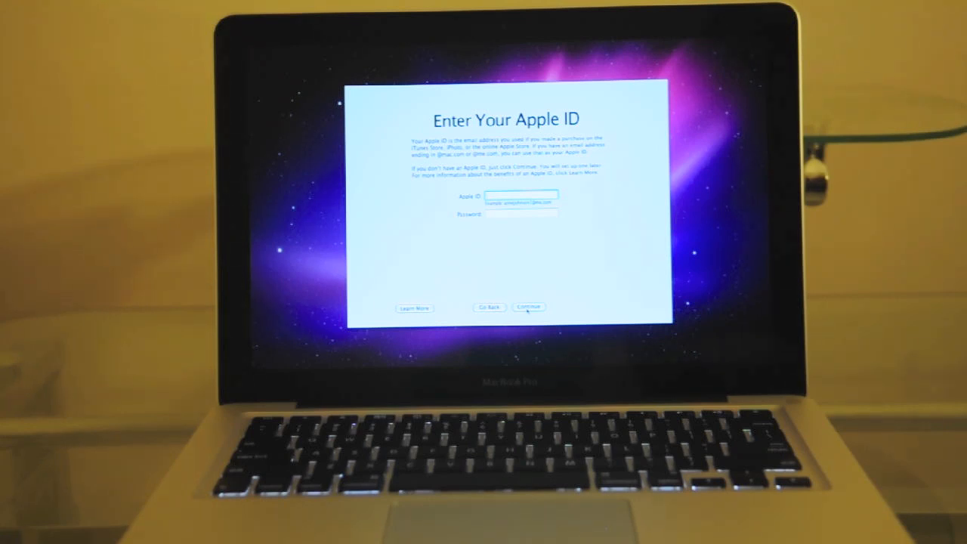
- Skip the Apple ID and submit the new user account details
{"action": "left_click", "coordinate": [528, 306]}
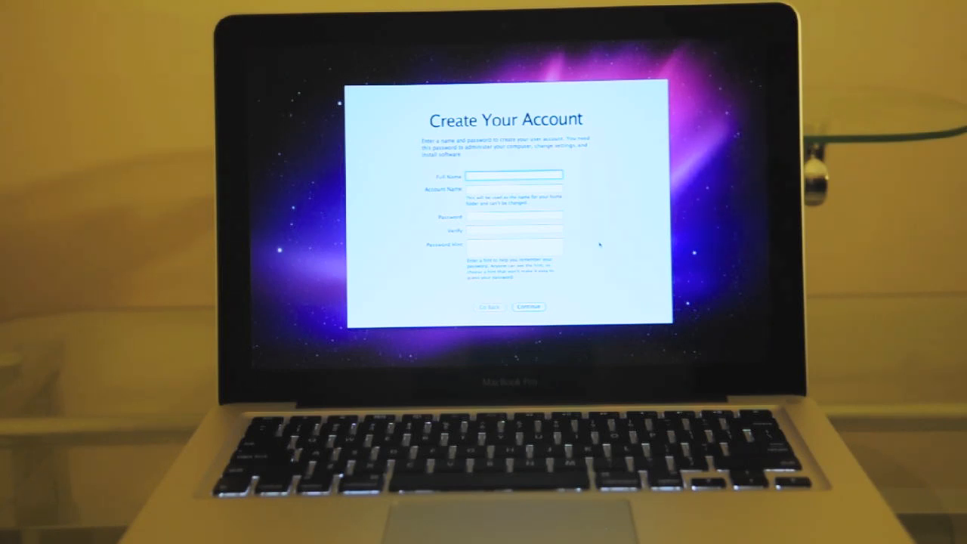
{"action": "left_click", "coordinate": [527, 306]}
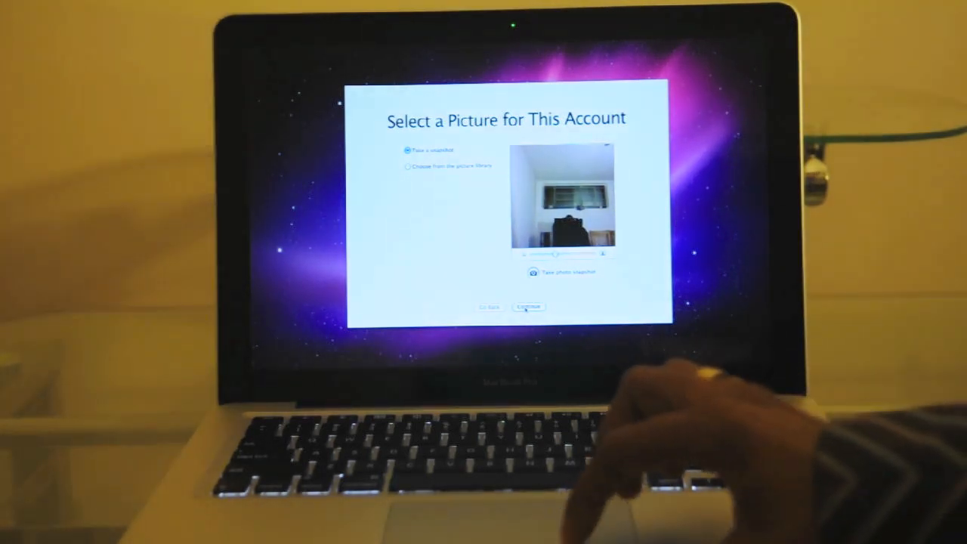
- Choose the big-cat image from the picture library as the account picture
{"action": "left_click", "coordinate": [408, 166]}
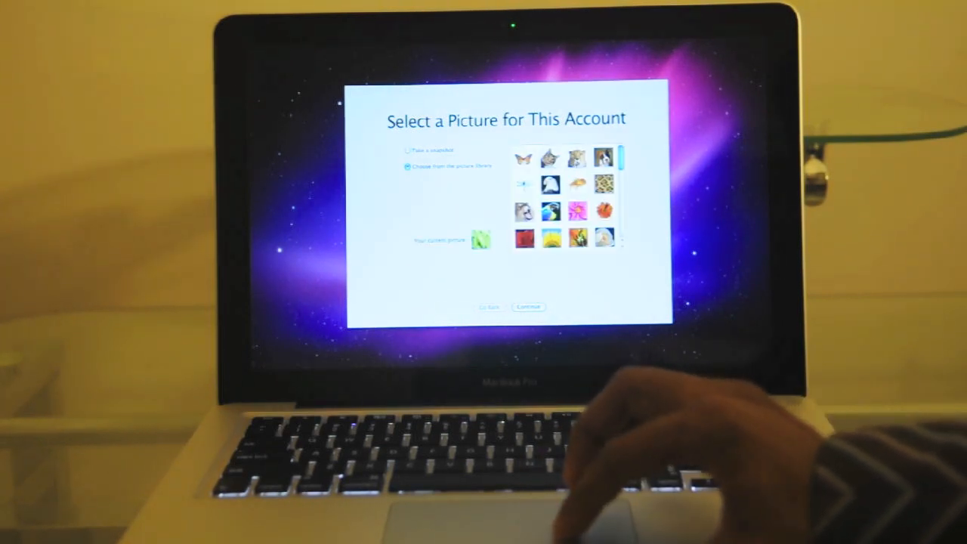
{"action": "left_click", "coordinate": [601, 157]}
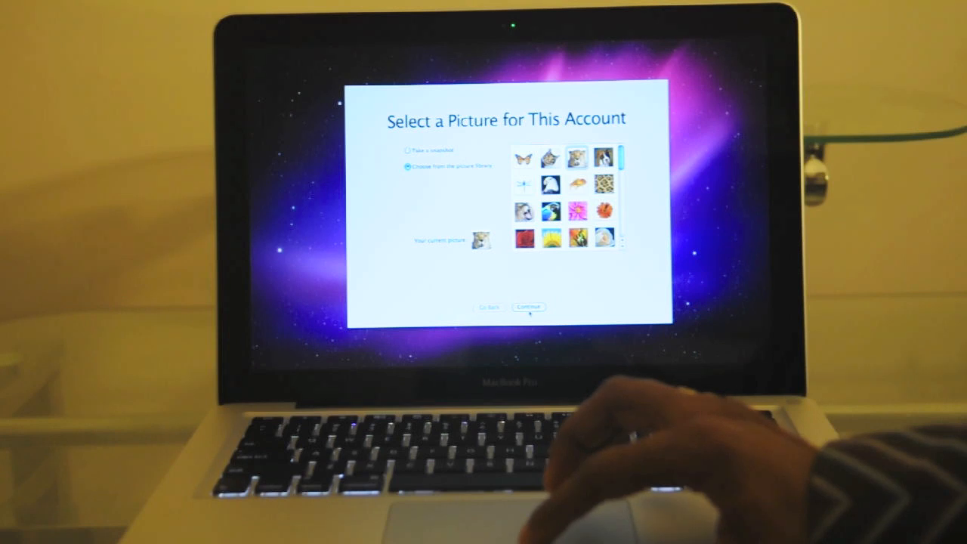
{"action": "left_click", "coordinate": [529, 306]}
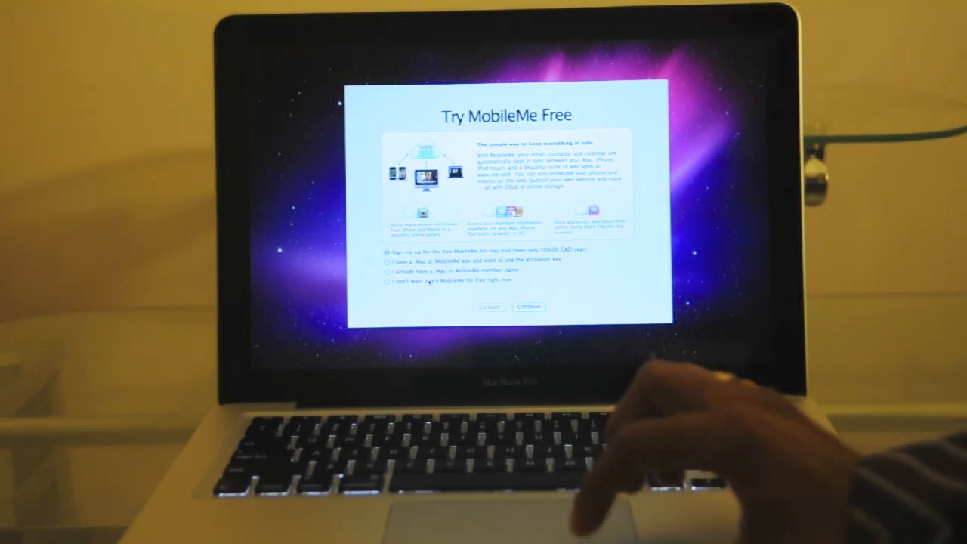
- Decline the free MobileMe trial
{"action": "left_click", "coordinate": [387, 281]}
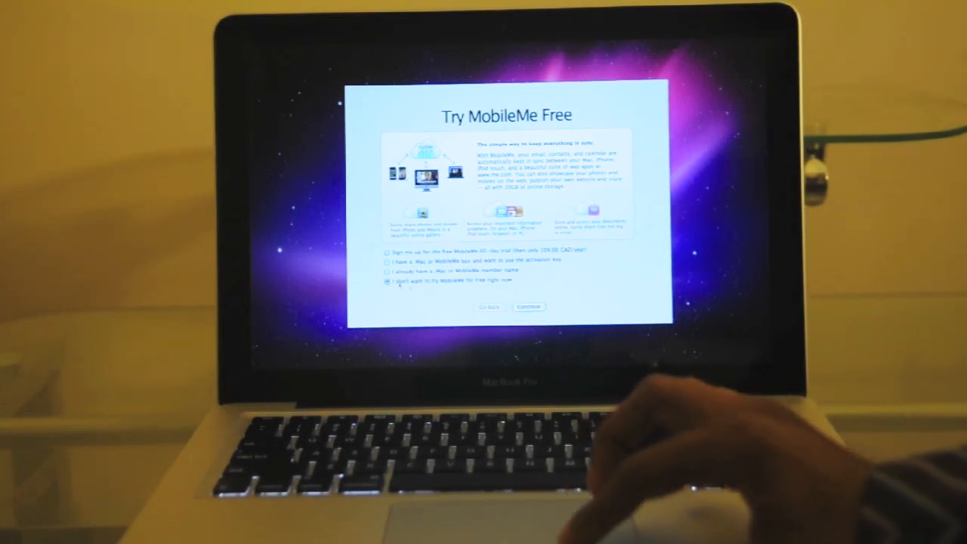
{"action": "left_click", "coordinate": [528, 307]}
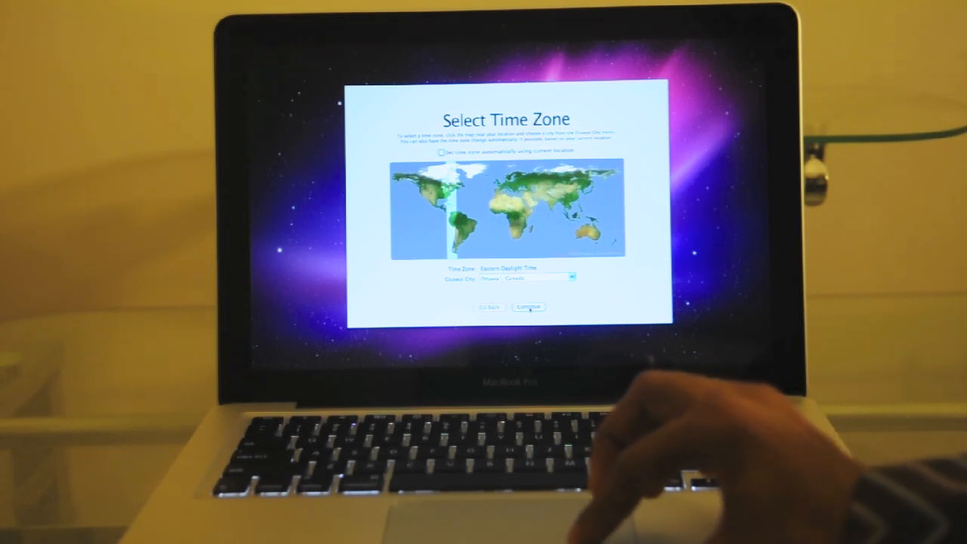
- Keep Eastern Daylight Time and finish on the Thank You screen
{"action": "left_click", "coordinate": [528, 306]}
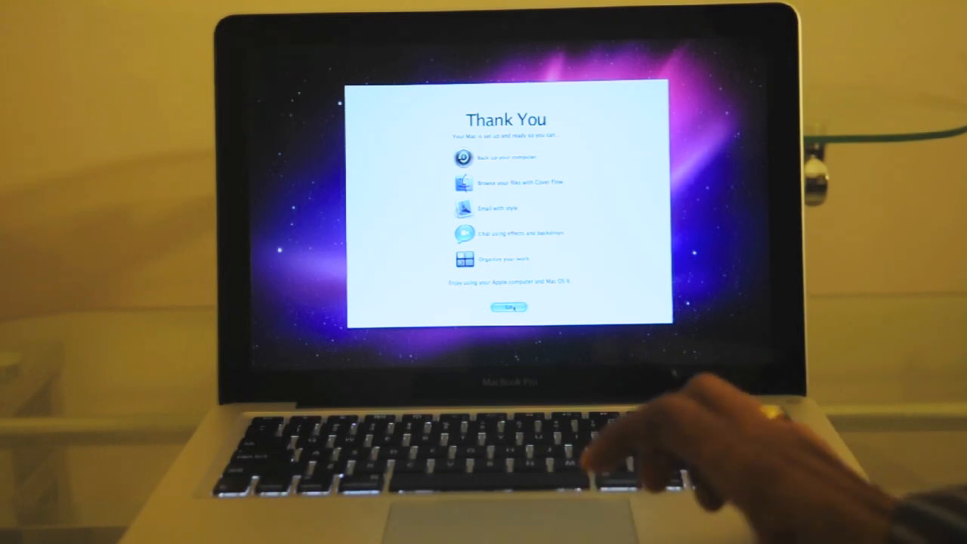
{"action": "left_click", "coordinate": [507, 306]}
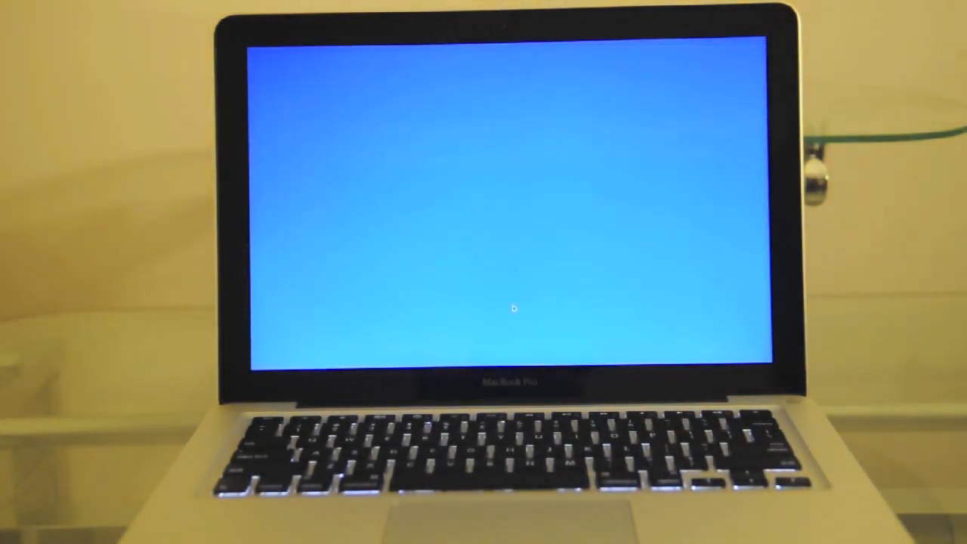